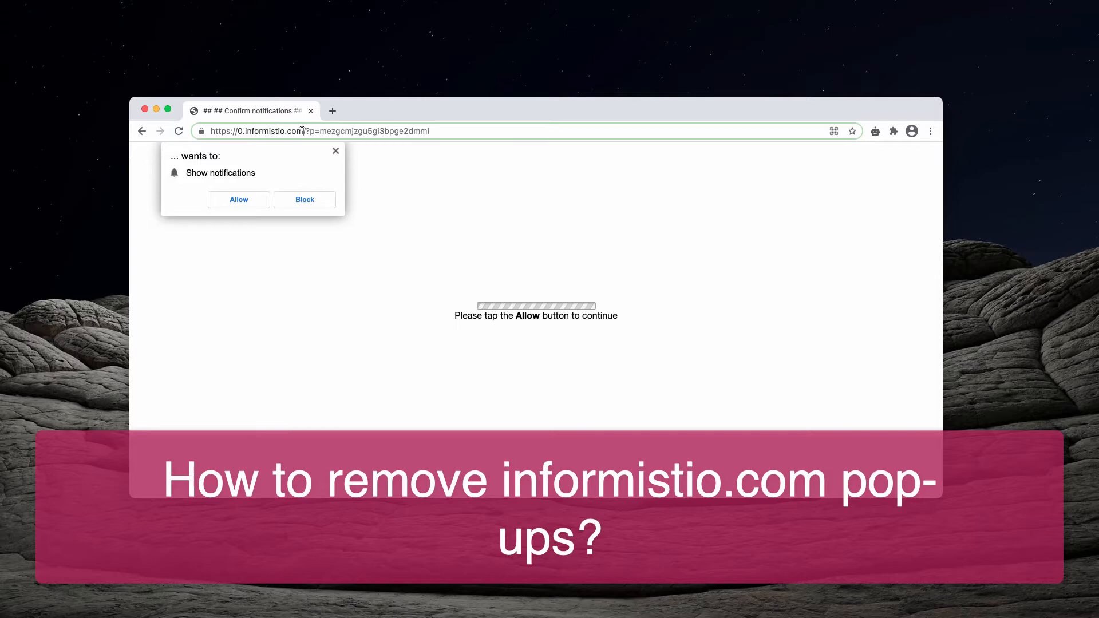
Step: Allow informistio.com to show notifications, redirecting to a 400 Bad request page
double_click(263, 131)
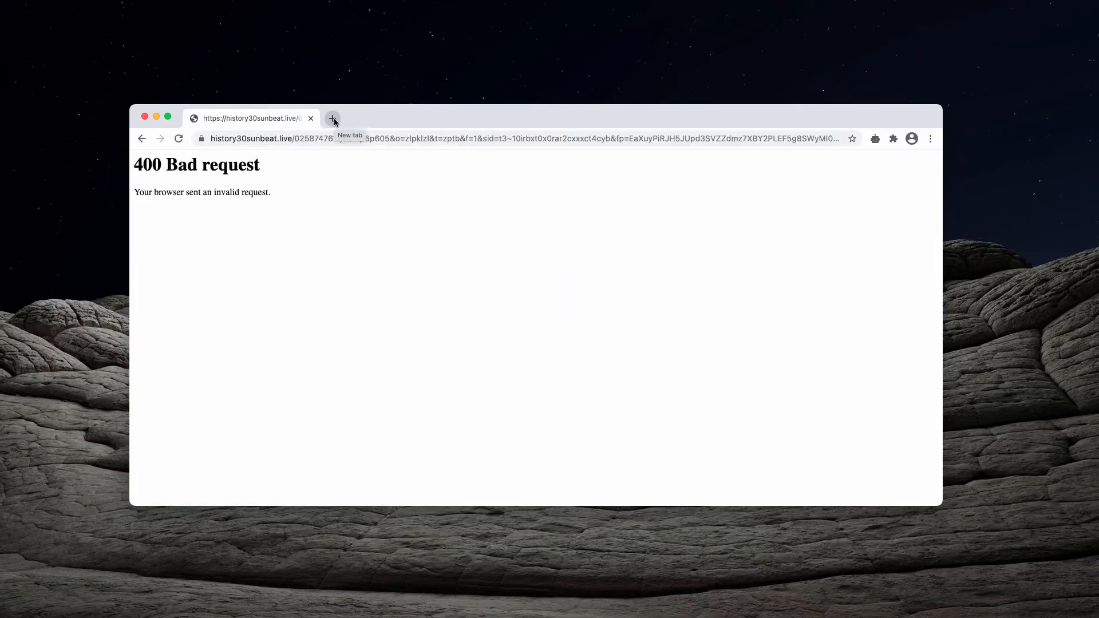
Step: Open a new Chrome tab and bring up the three-dot browser menu
left_click(333, 118)
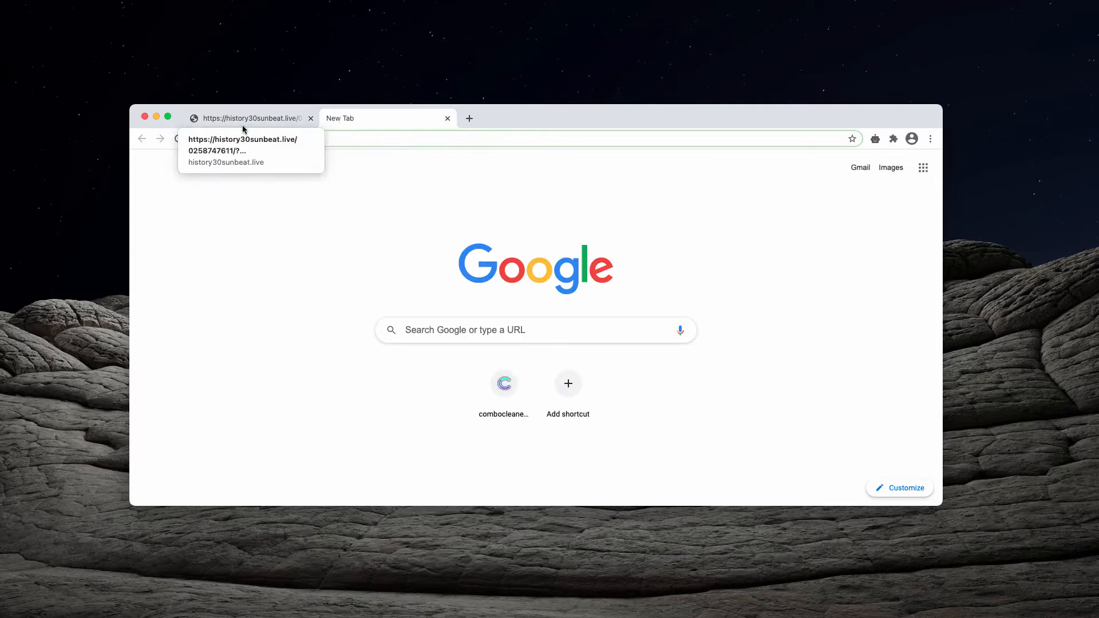
mouse_move(651, 120)
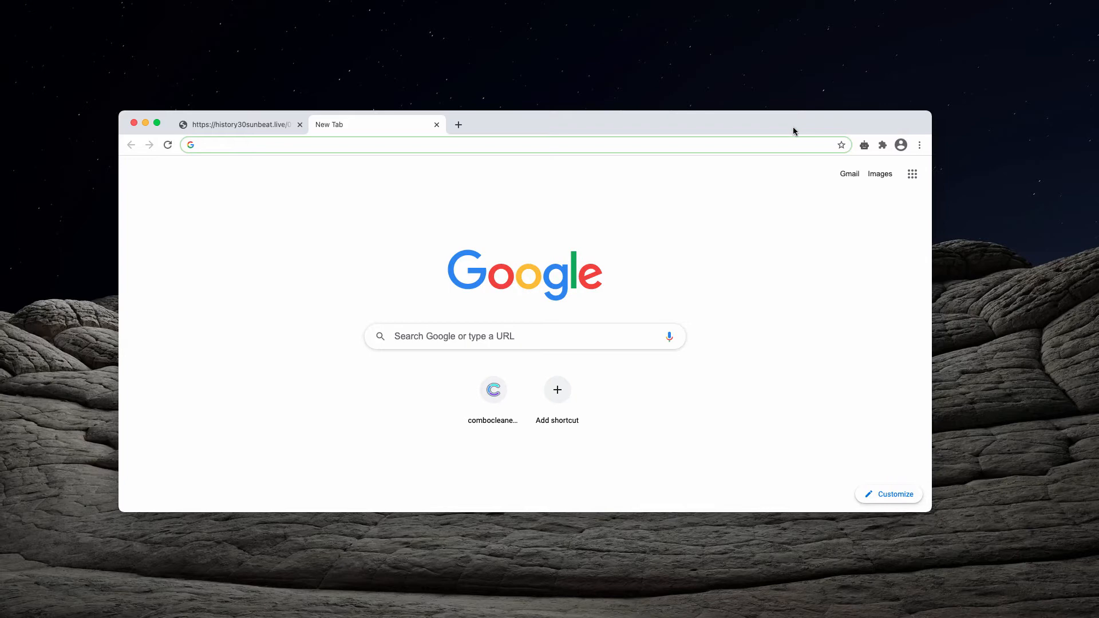
left_click(919, 144)
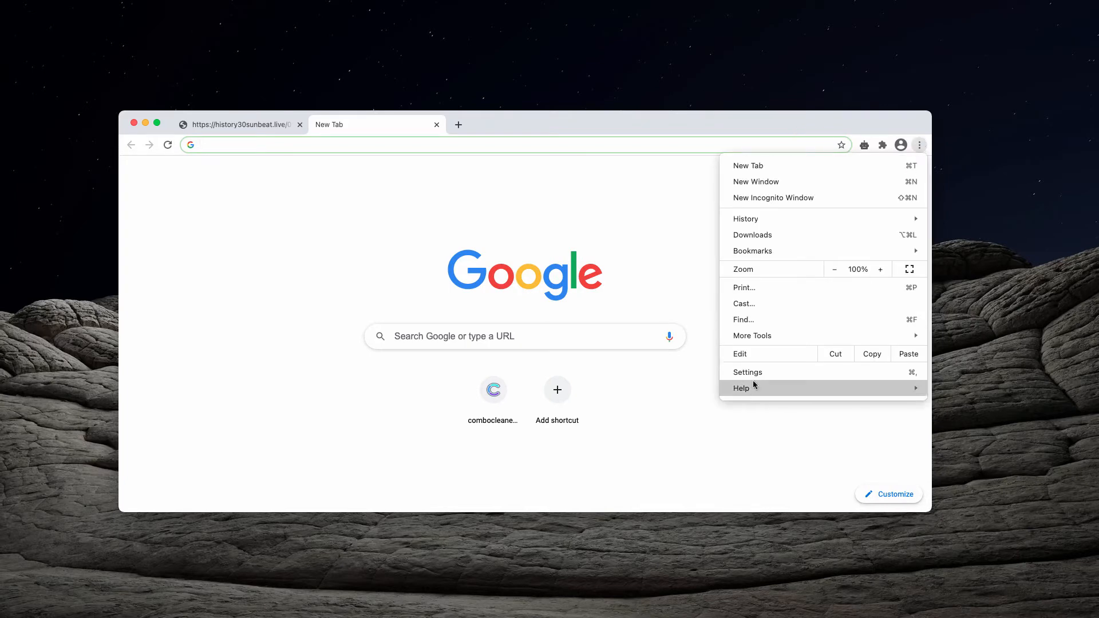
Step: In Site Settings > Notifications, remove the 0.informistio.com entry from allowed sites
left_click(747, 372)
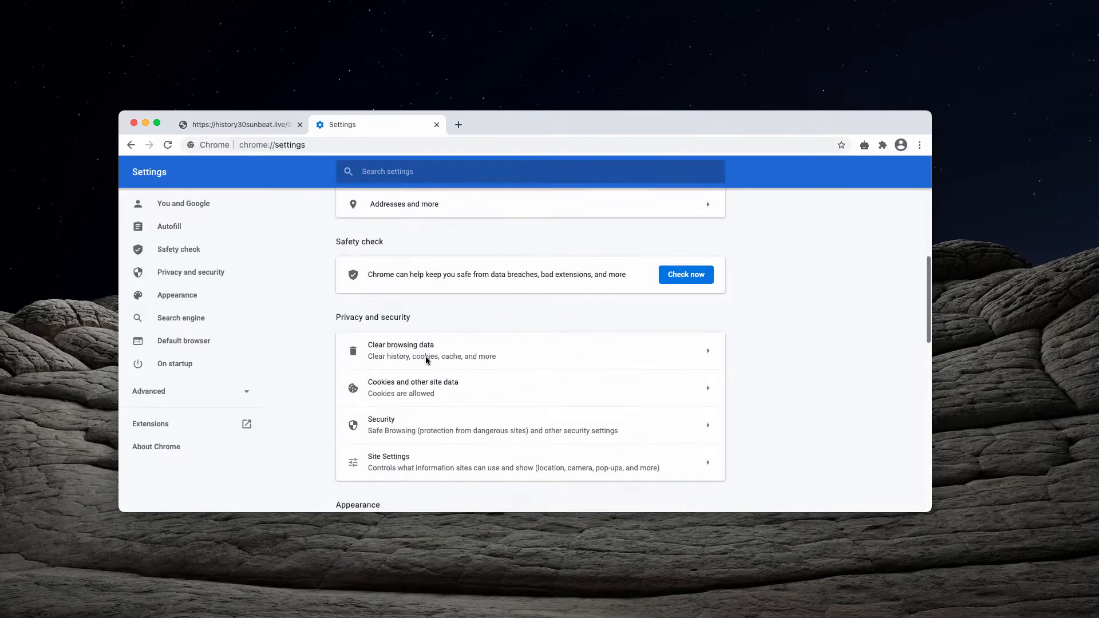
left_click(388, 456)
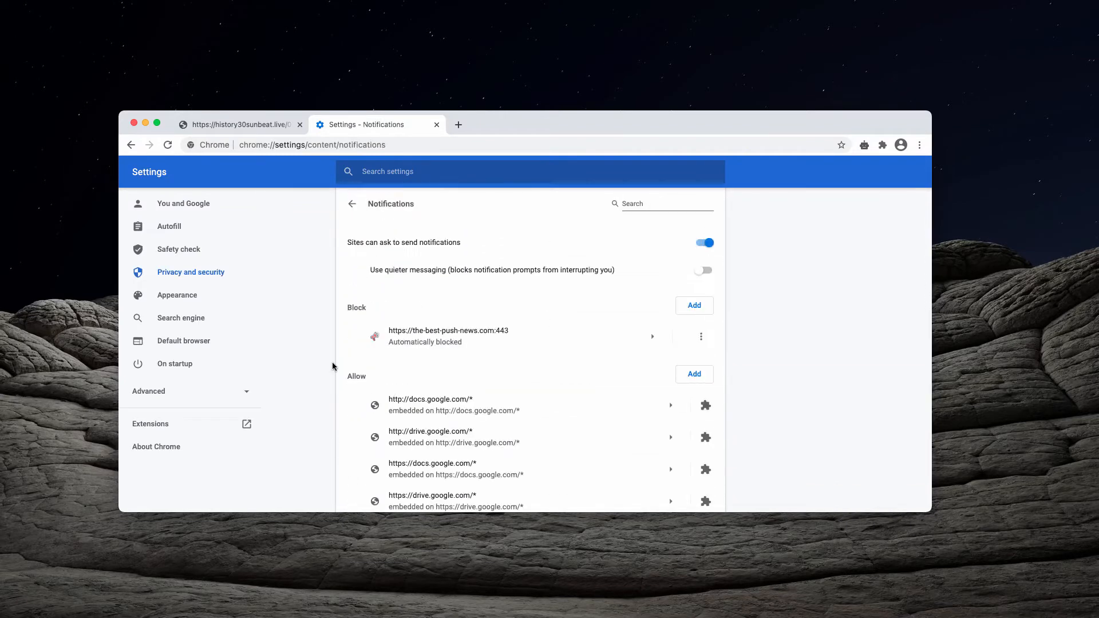
scroll("down", 3)
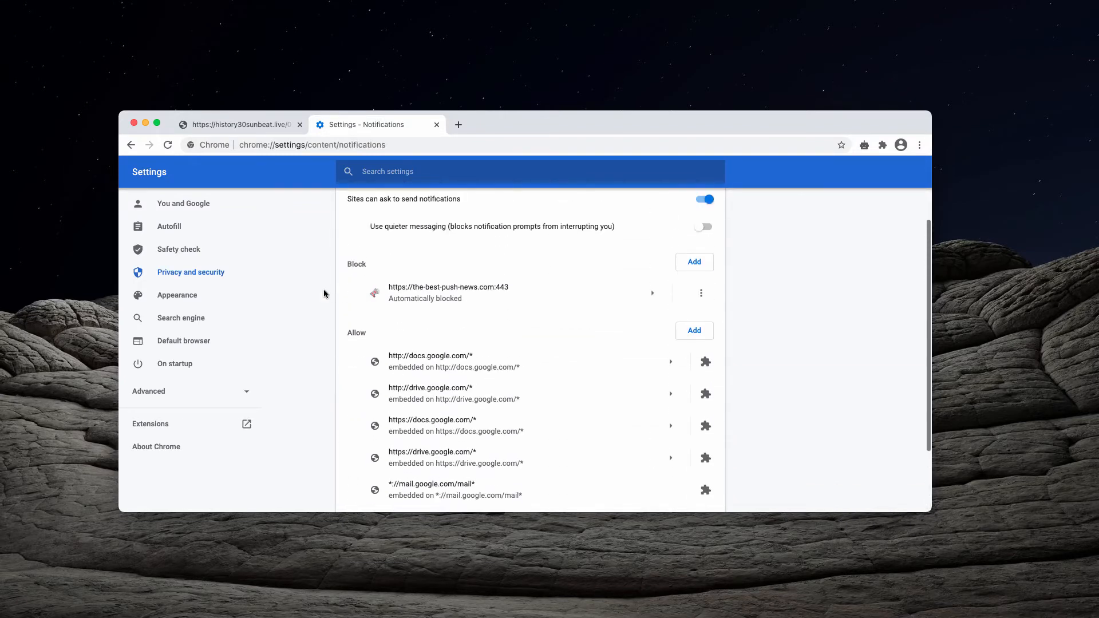
scroll("down", 3)
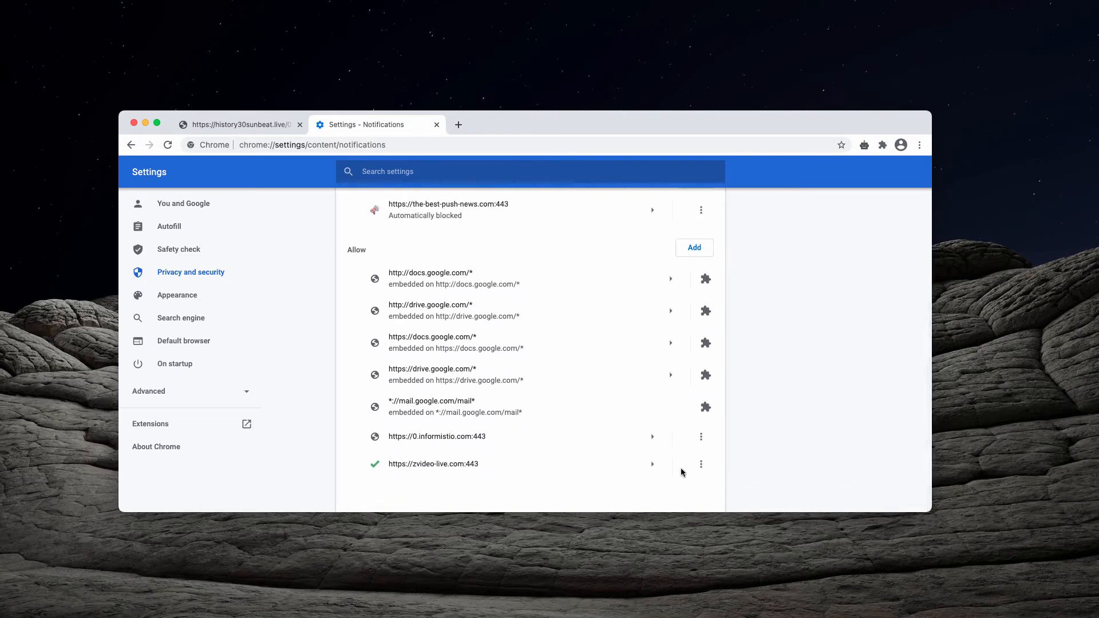
mouse_move(484, 447)
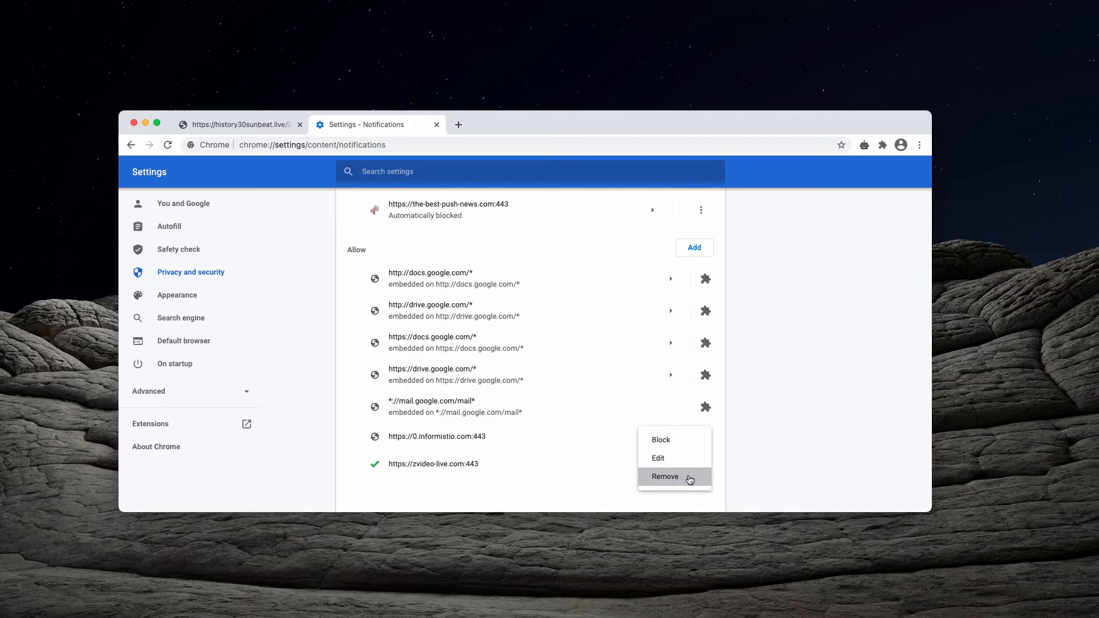
left_click(665, 477)
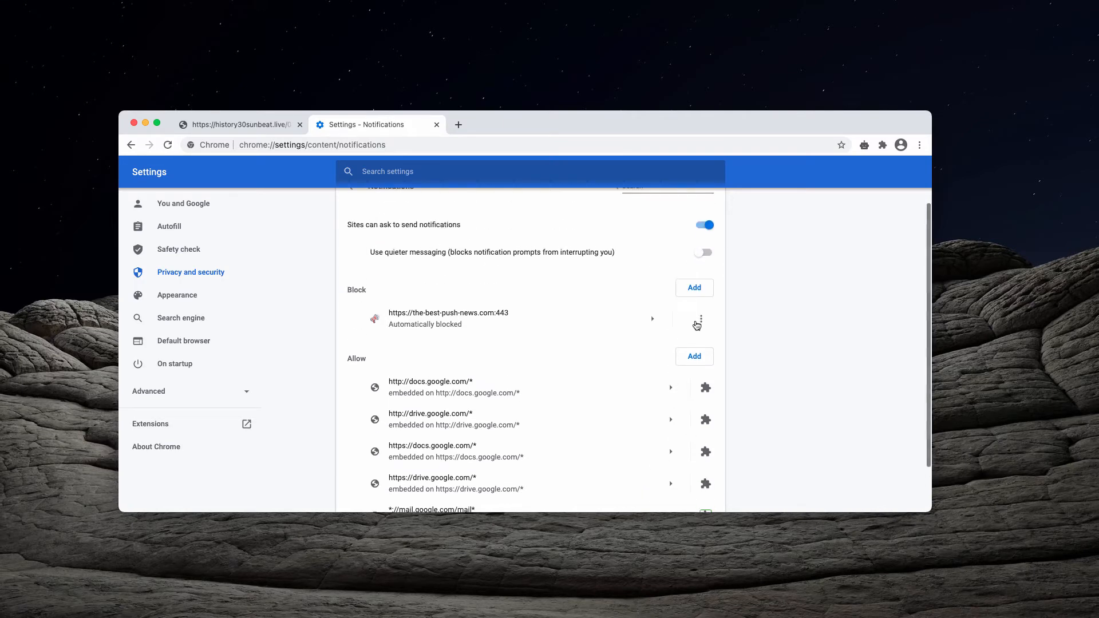
left_click(696, 322)
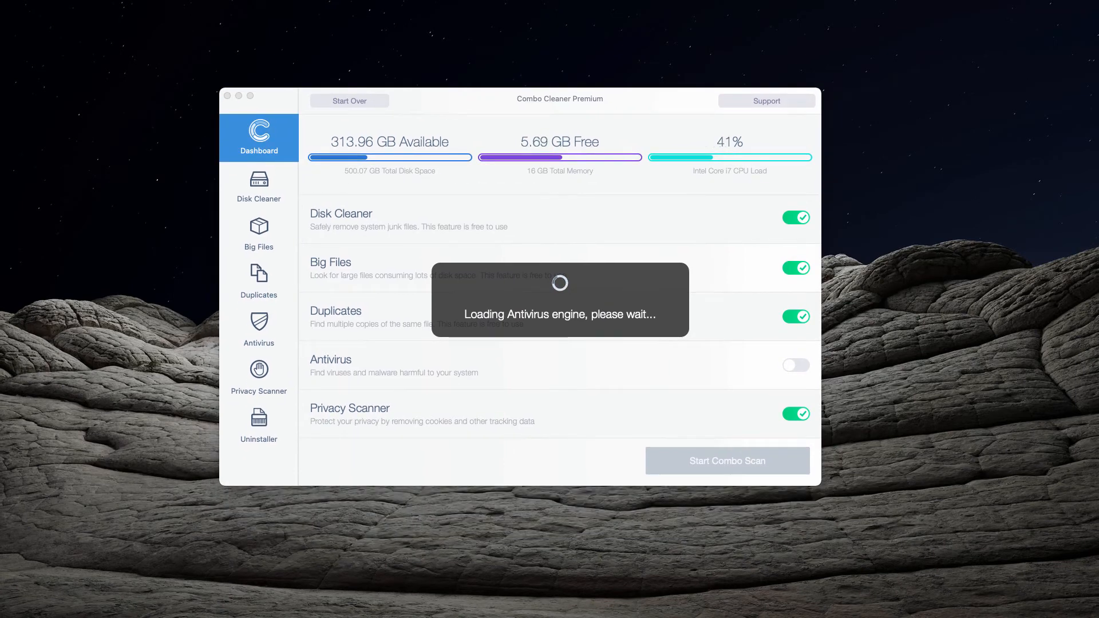
mouse_move(136, 248)
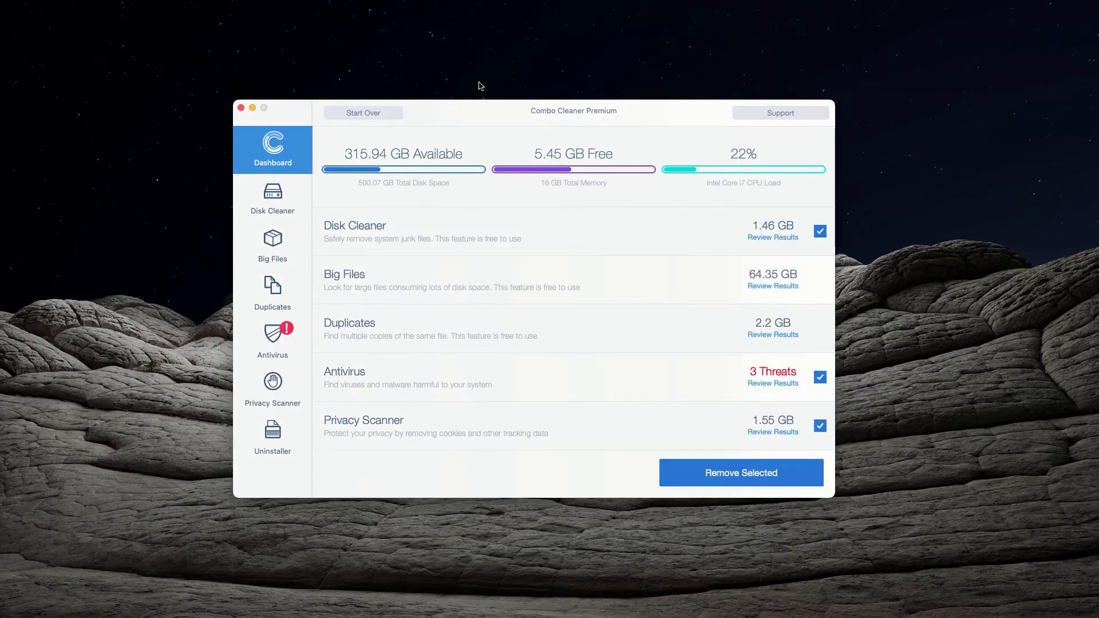
mouse_move(501, 85)
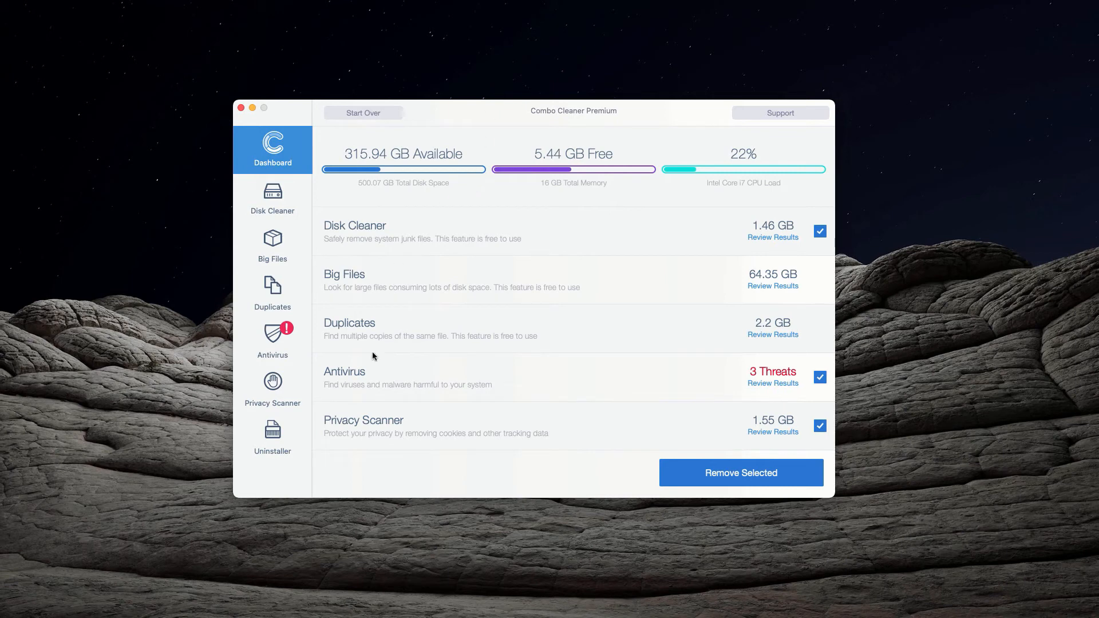
mouse_move(342, 351)
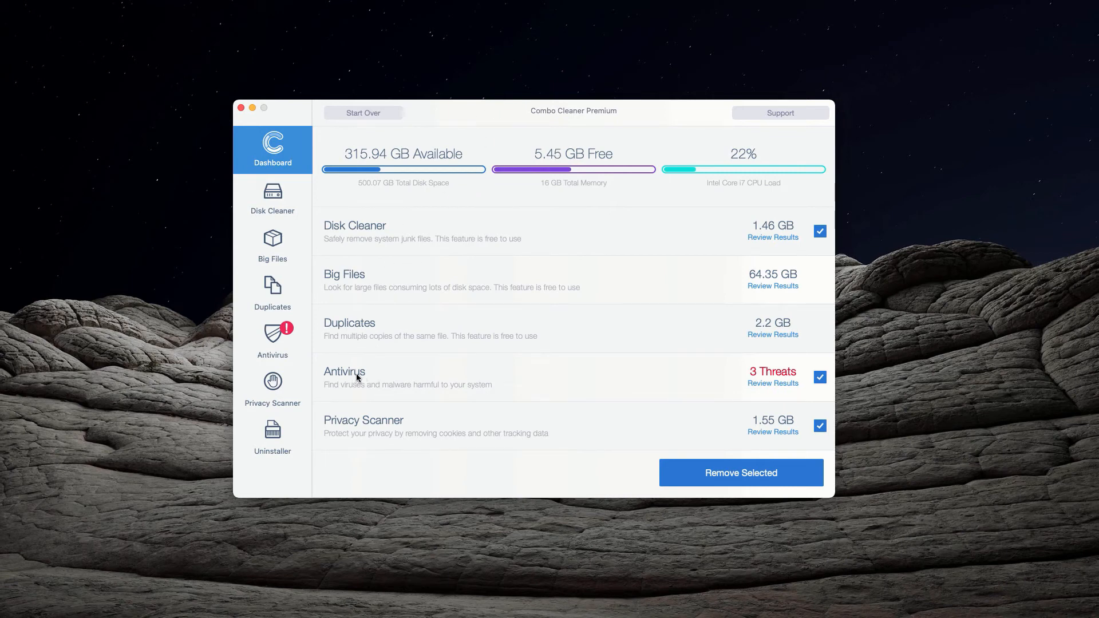
mouse_move(520, 332)
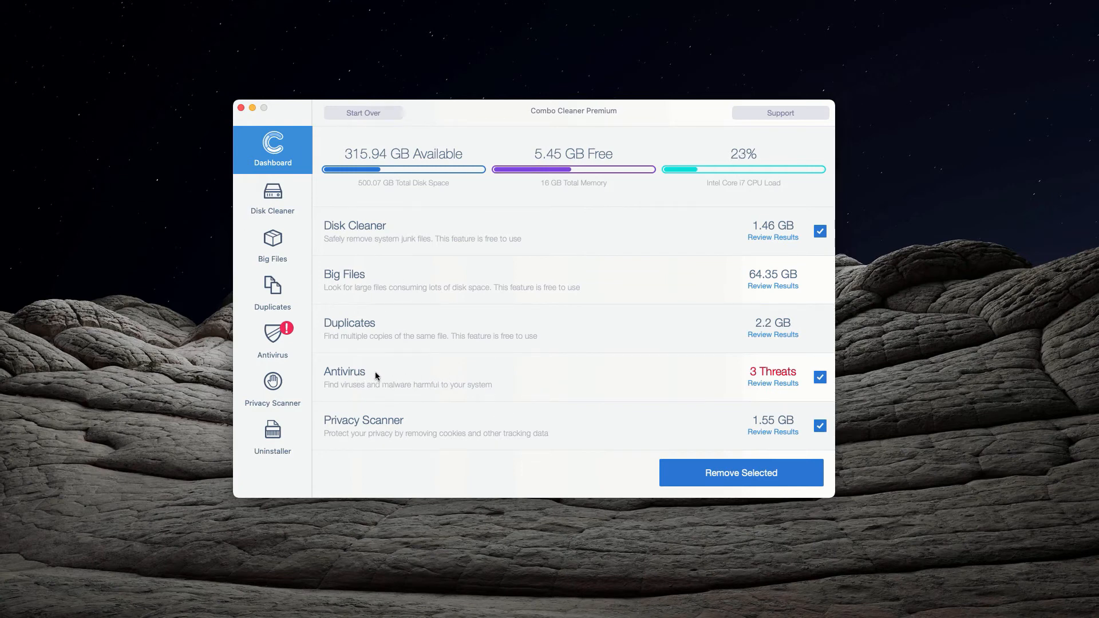
mouse_move(354, 378)
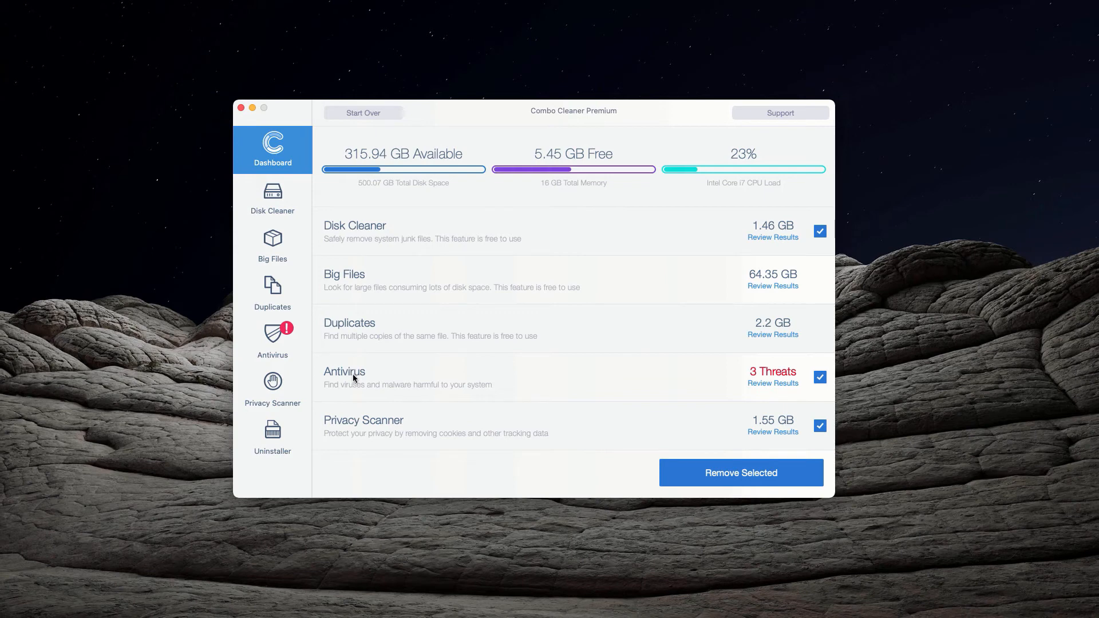
mouse_move(777, 389)
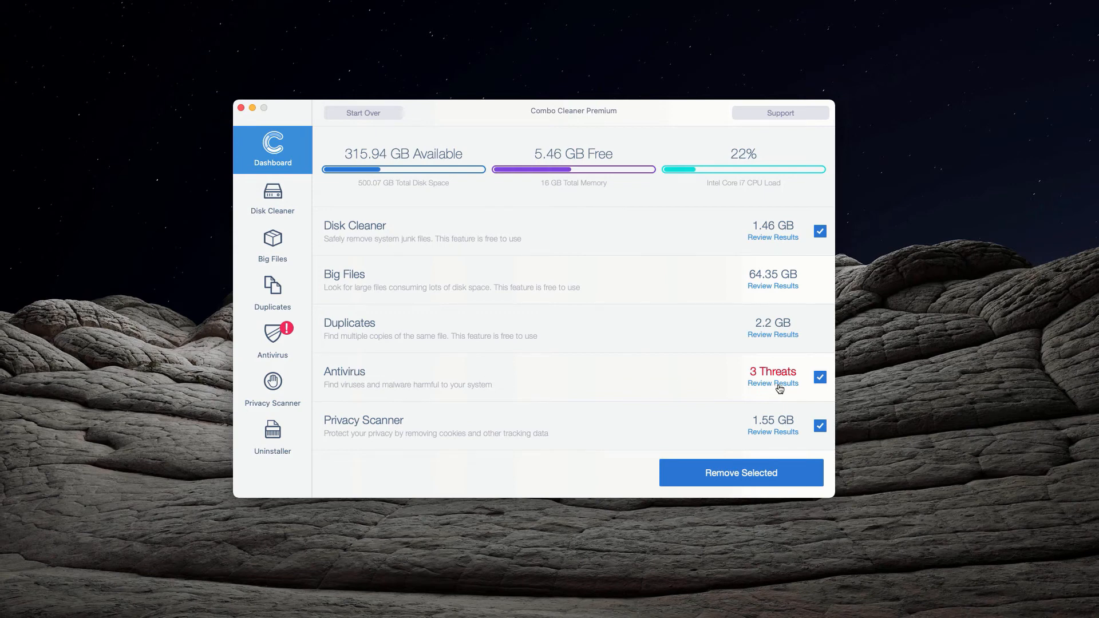
mouse_move(777, 389)
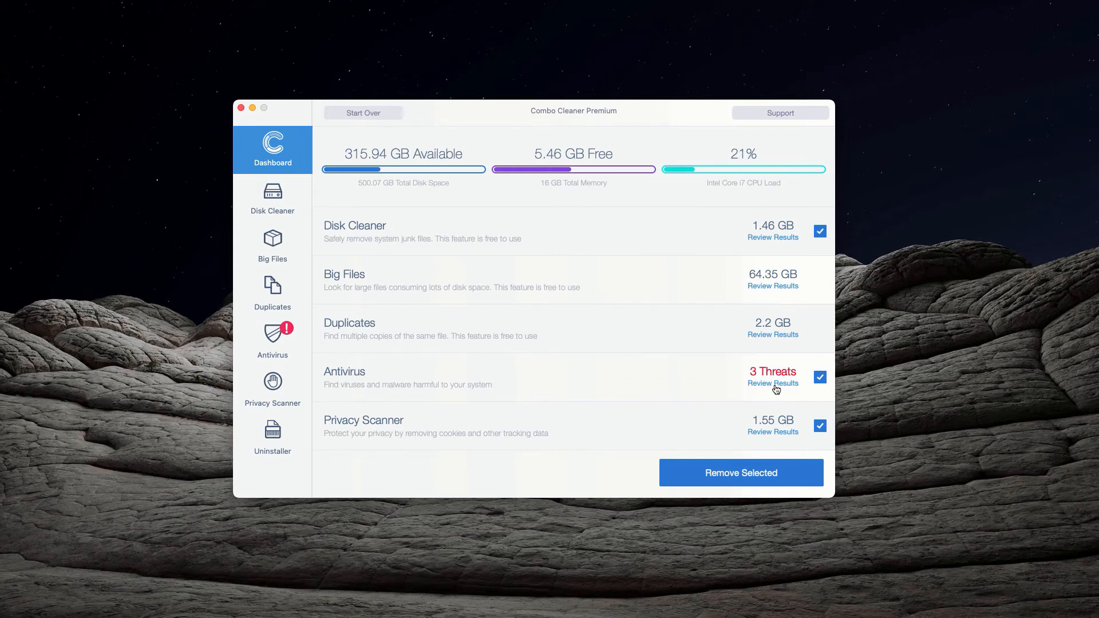
Step: Review Combo Cleaner's antivirus results listing three infected adware installers
left_click(772, 383)
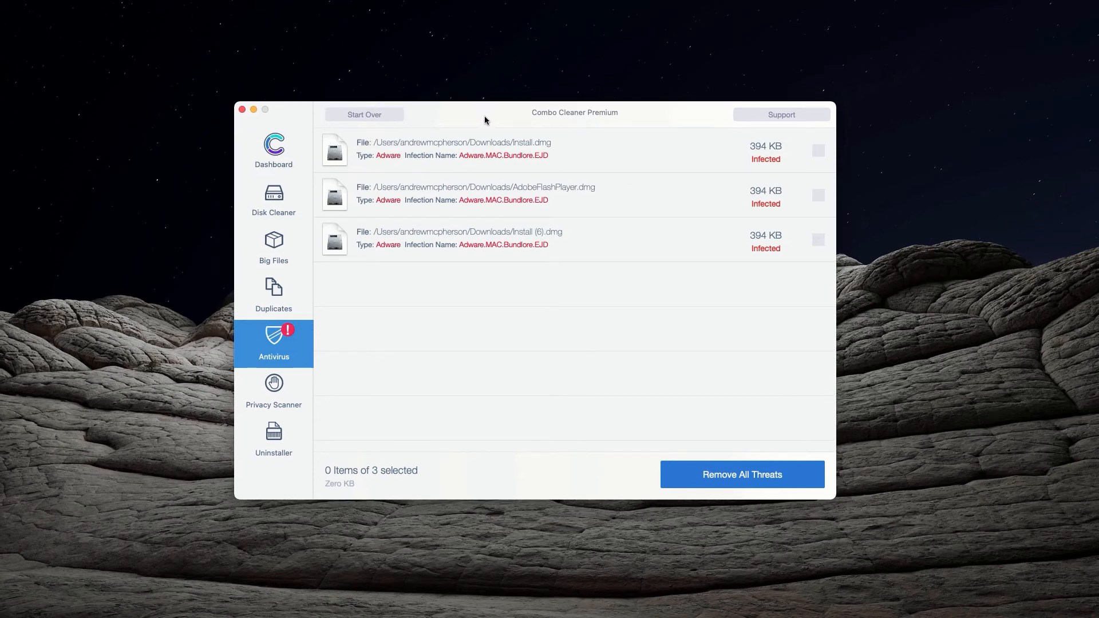
mouse_move(677, 160)
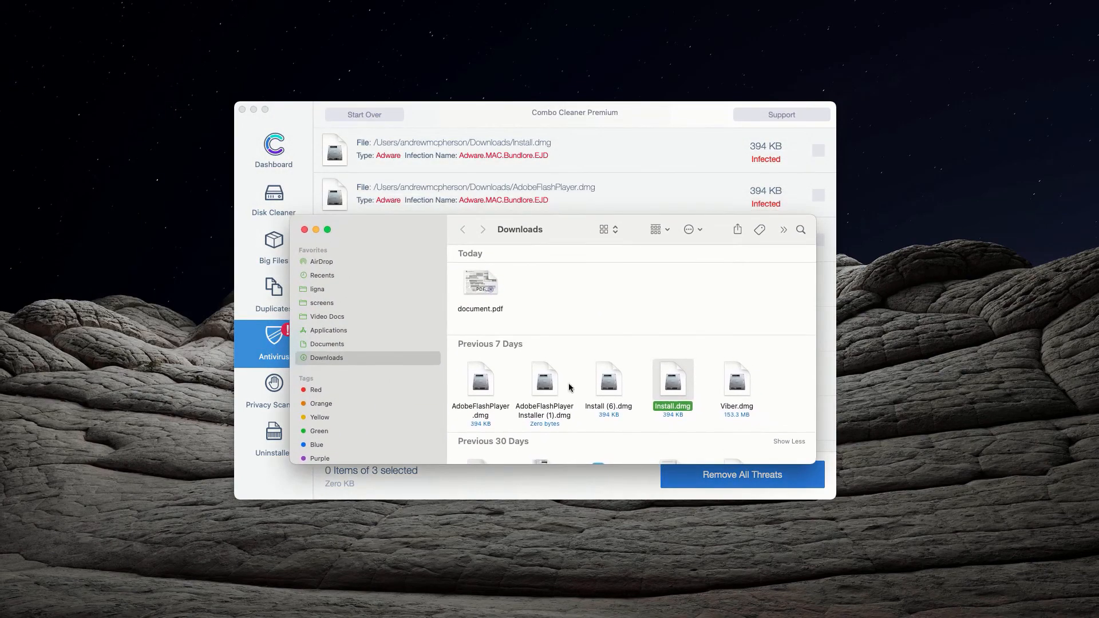
Step: Leave the Downloads folder in Finder and bring Combo Cleaner's infected file list forward
right_click(672, 386)
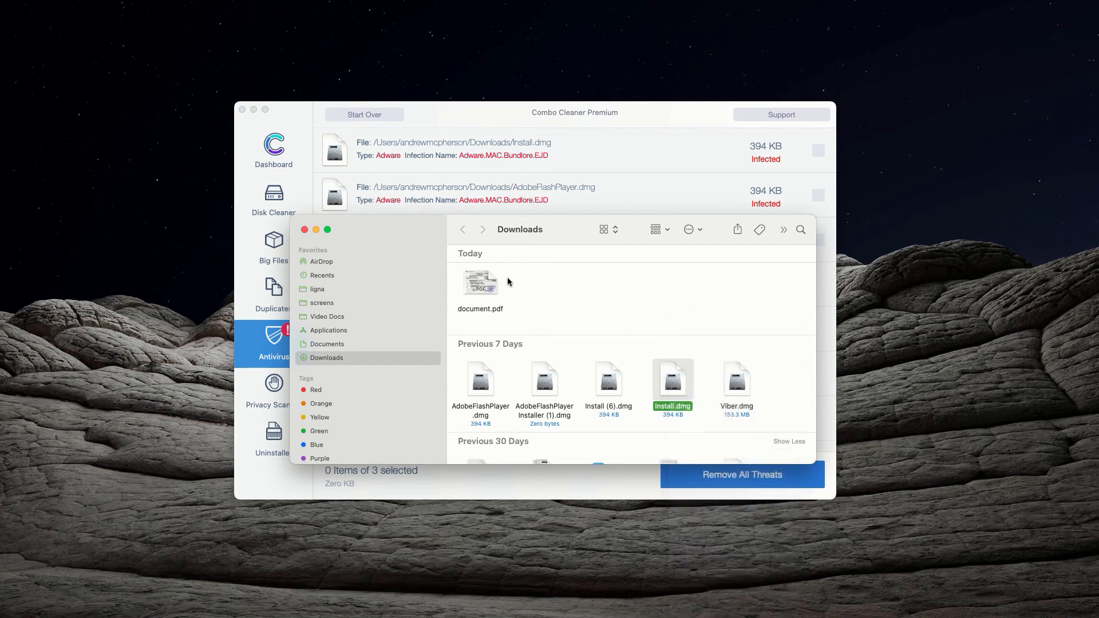
left_click(304, 229)
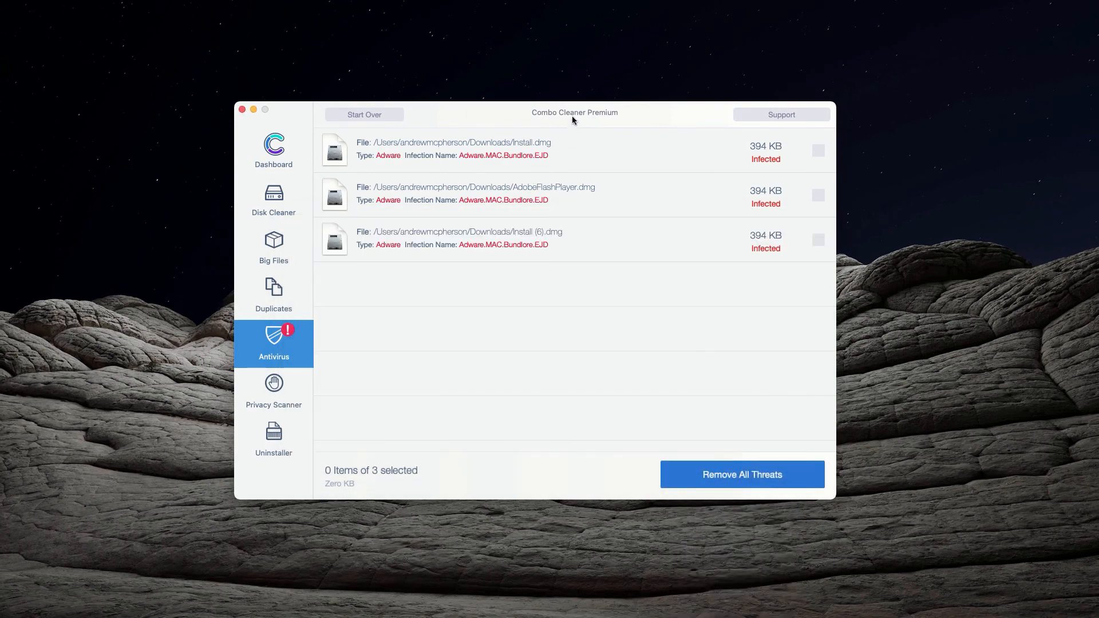
mouse_move(605, 119)
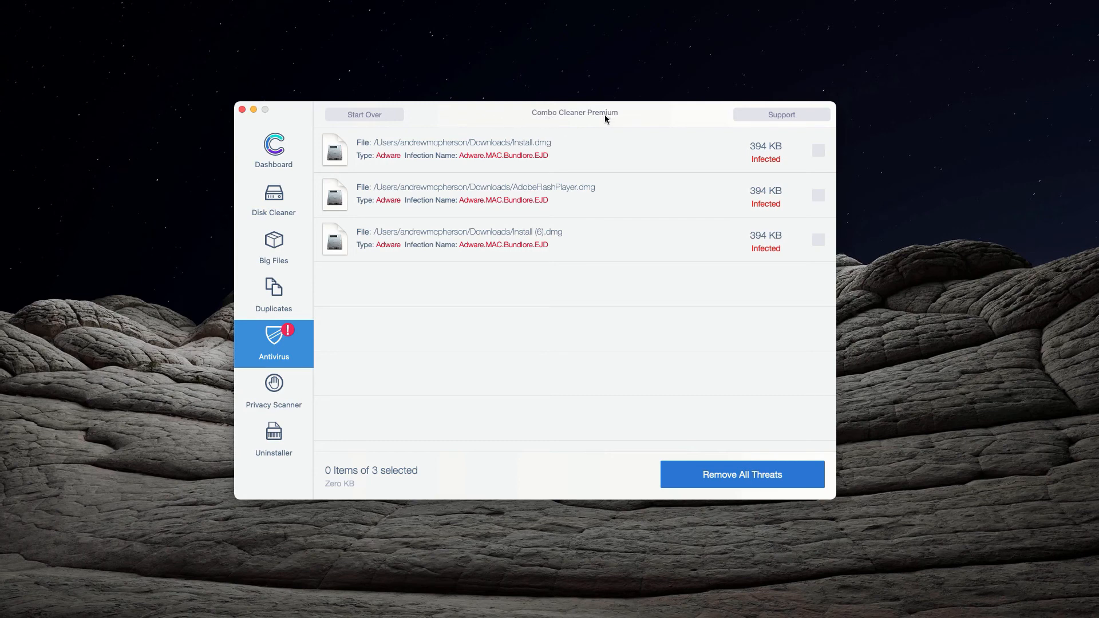
mouse_move(608, 121)
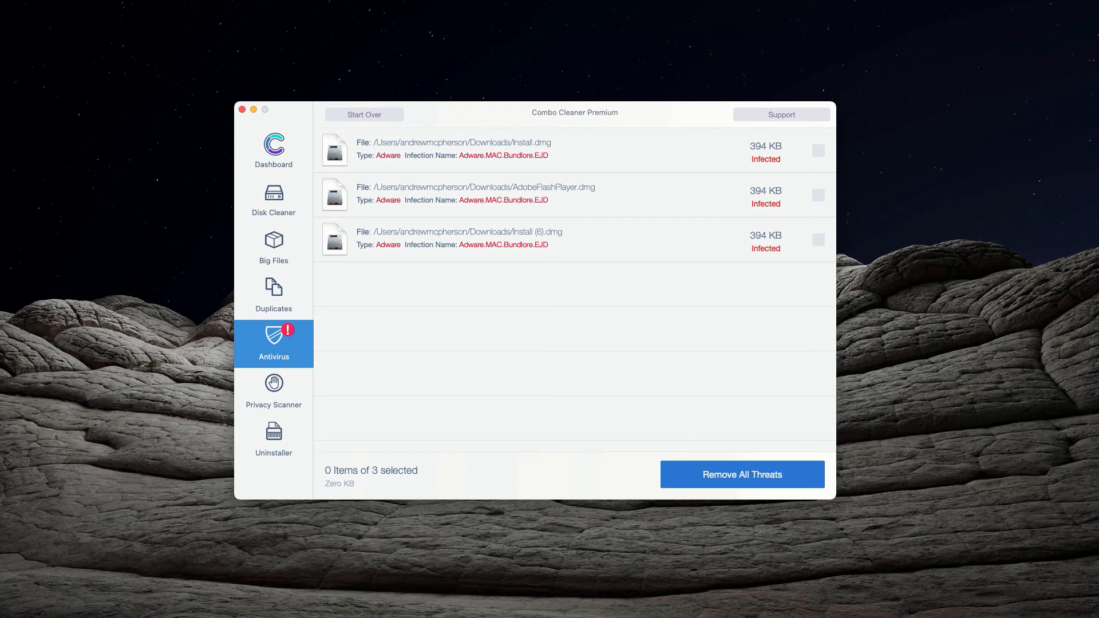
mouse_move(213, 13)
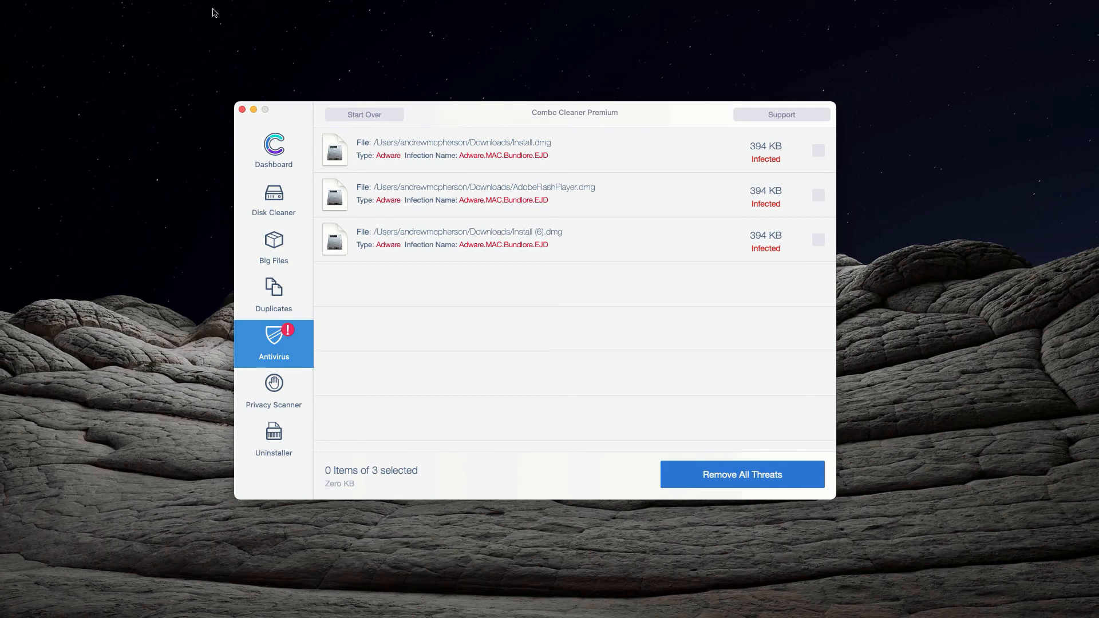
mouse_move(730, 121)
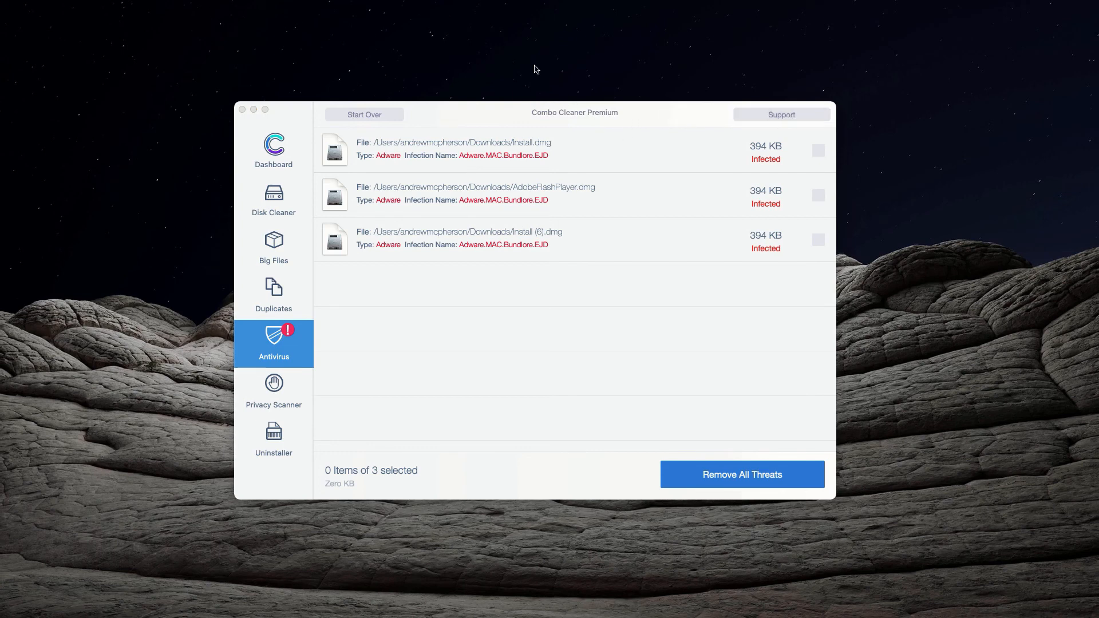
Step: Open Combo Cleaner's support contact page via the Support button
left_click(780, 114)
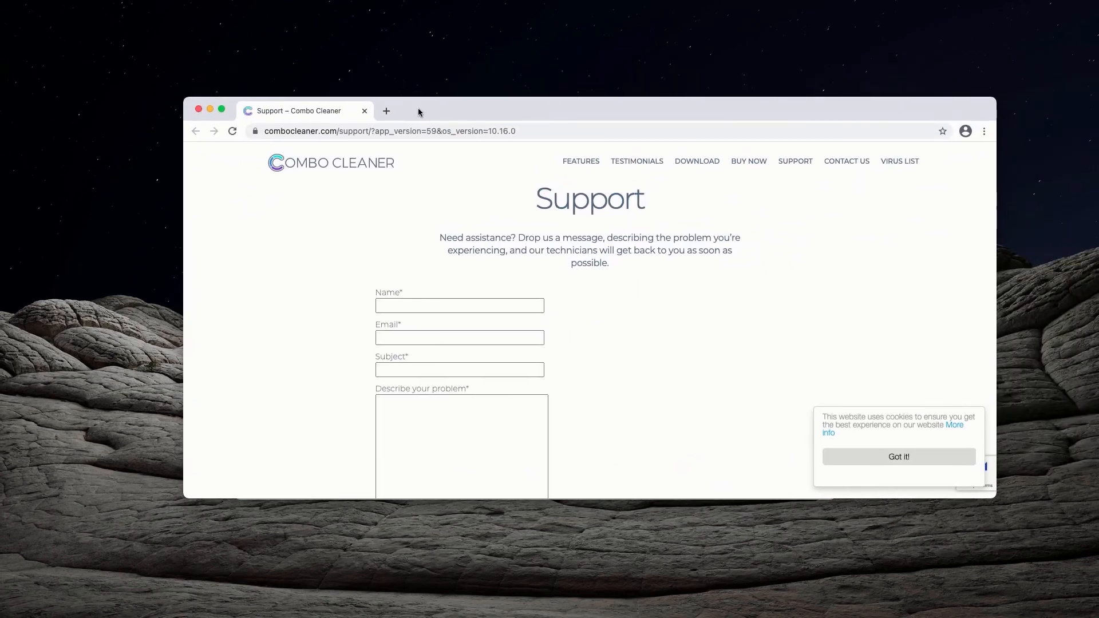
left_click(459, 337)
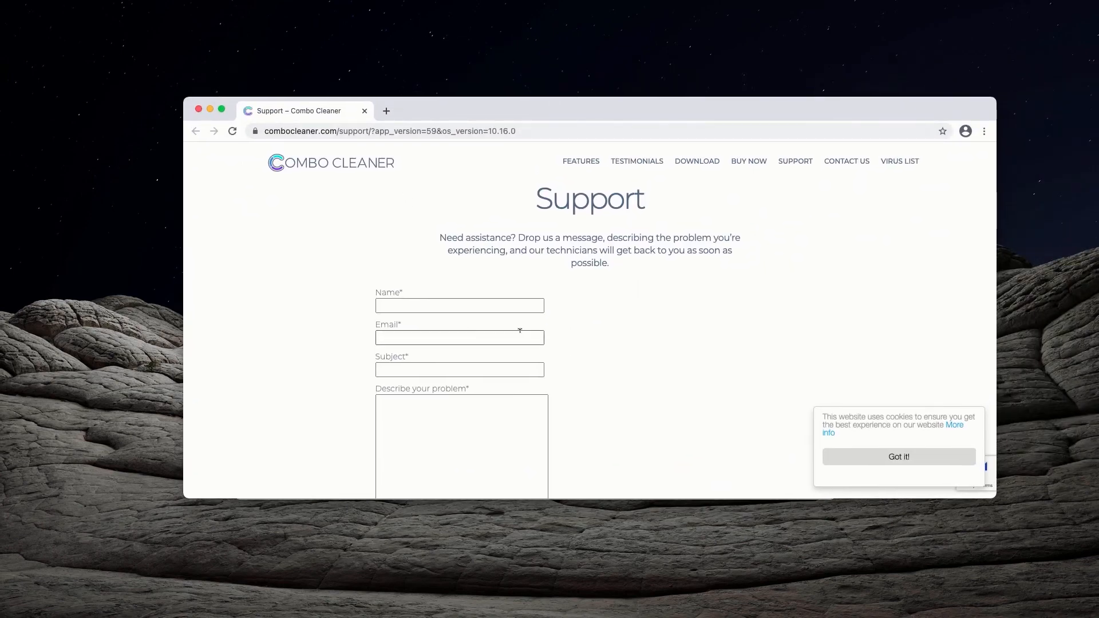
mouse_move(582, 279)
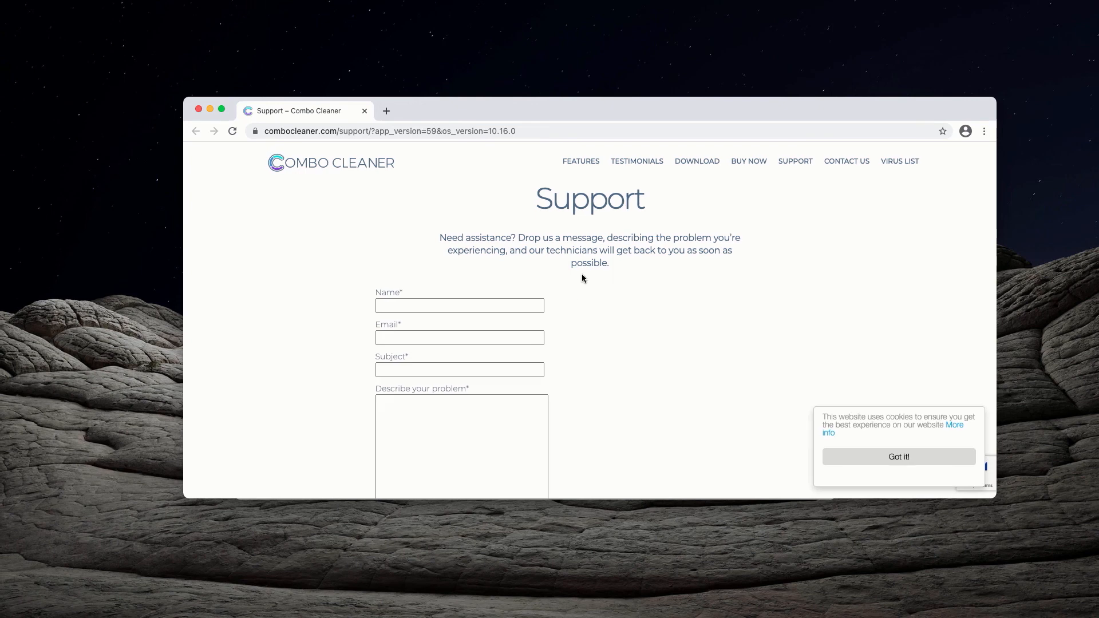
mouse_move(365, 154)
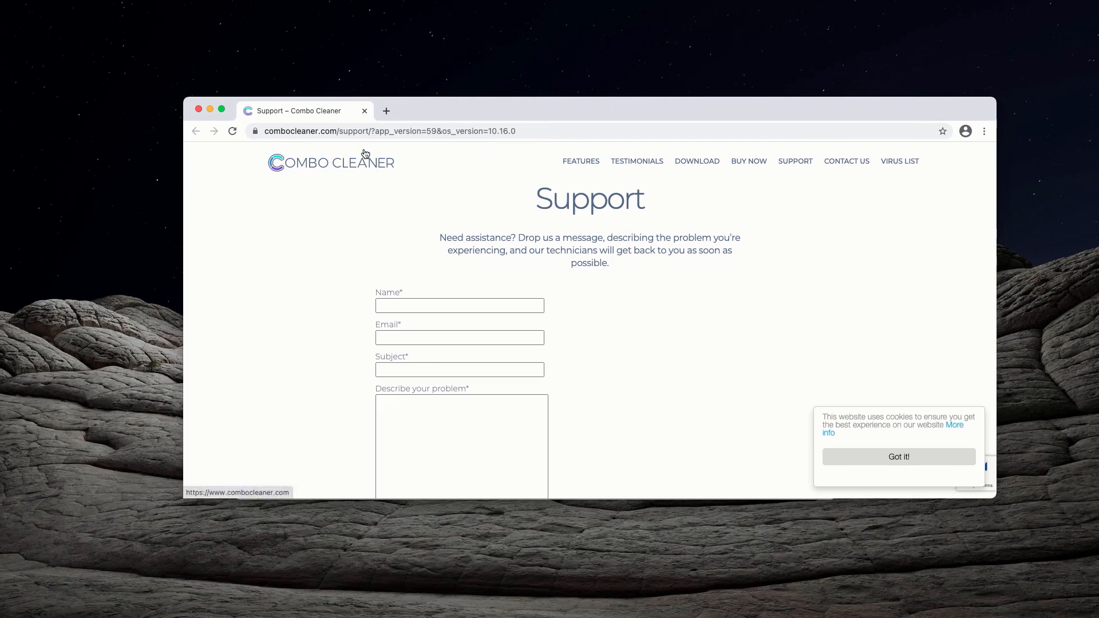